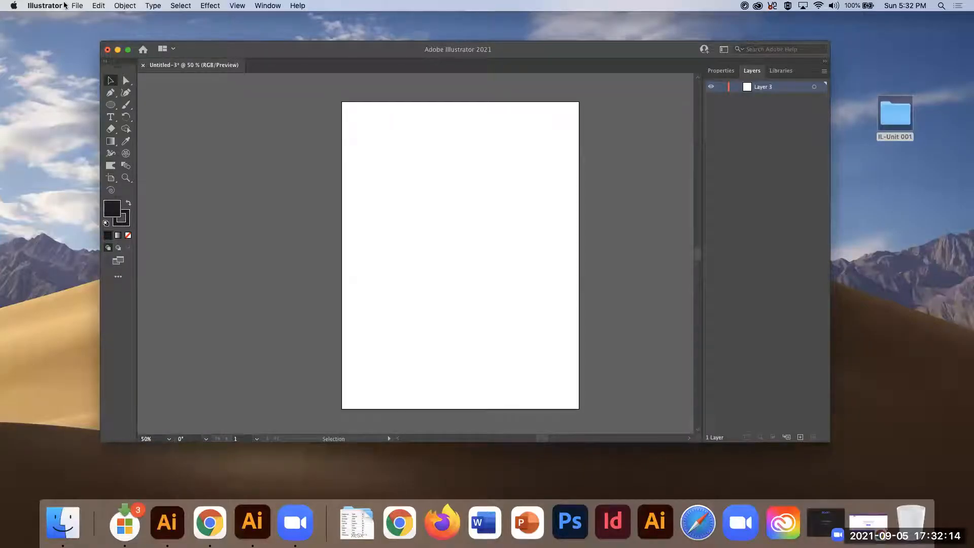
Start File > Place to bring up the image browser on the IL-Unit 001 folder.
left_click(78, 5)
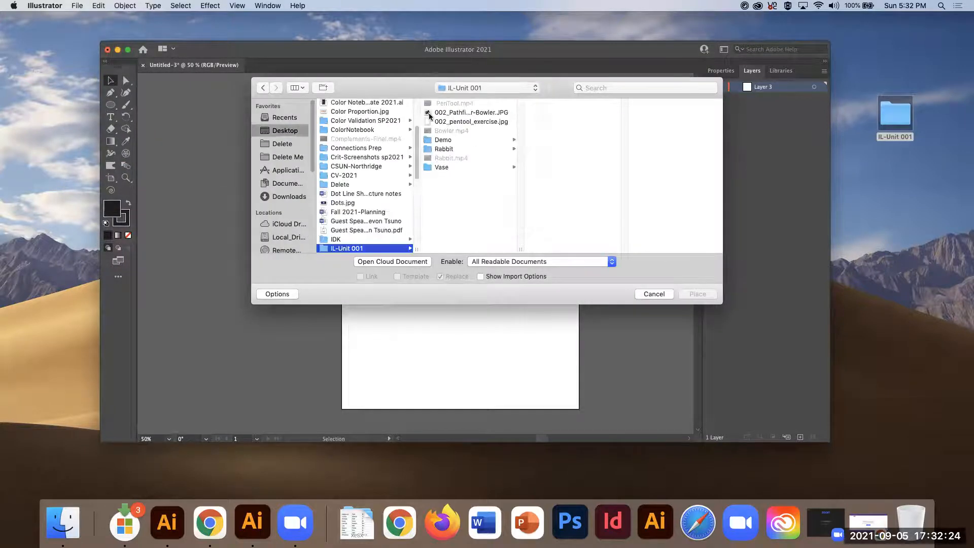
From the Rabbit folder, place both the directions sheet and the rabbit drawing JPGs.
left_click(444, 149)
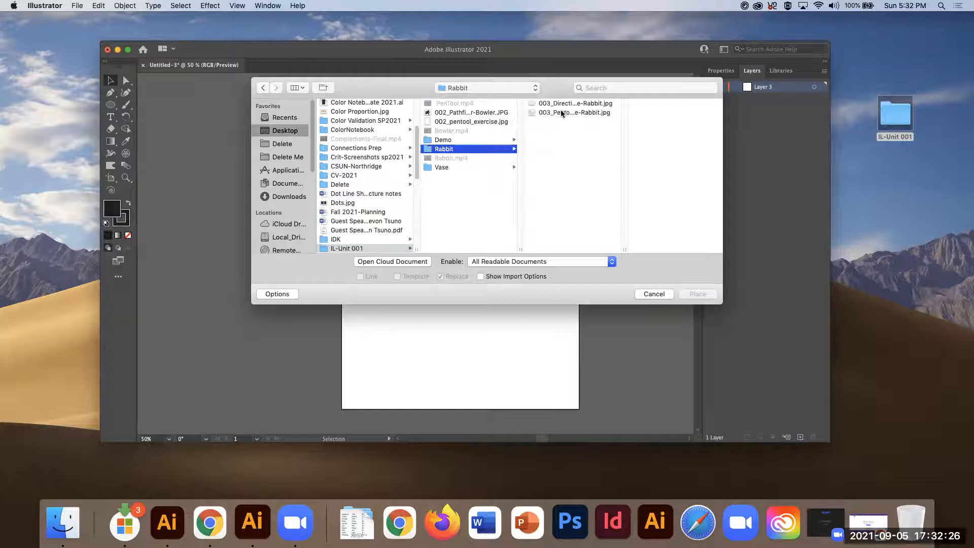
left_click(573, 112)
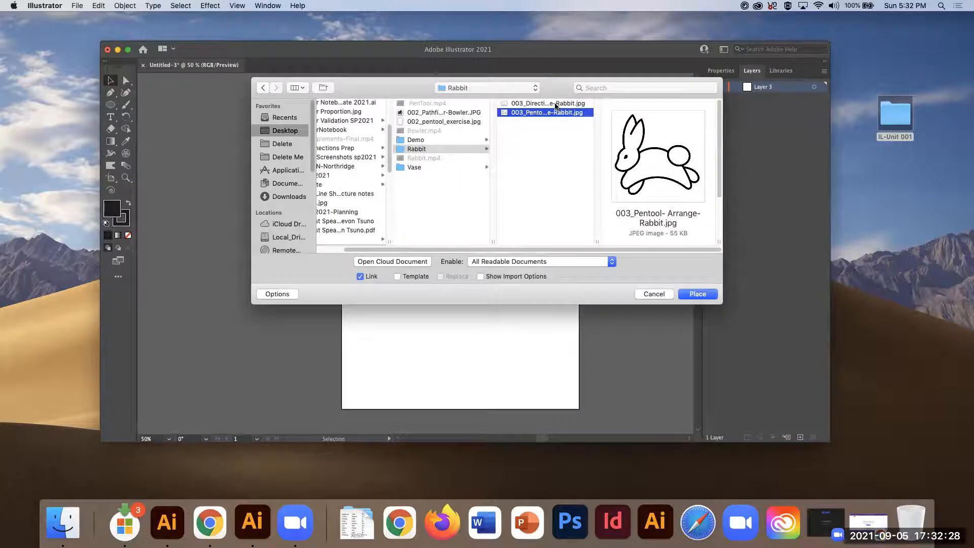
left_click(547, 103)
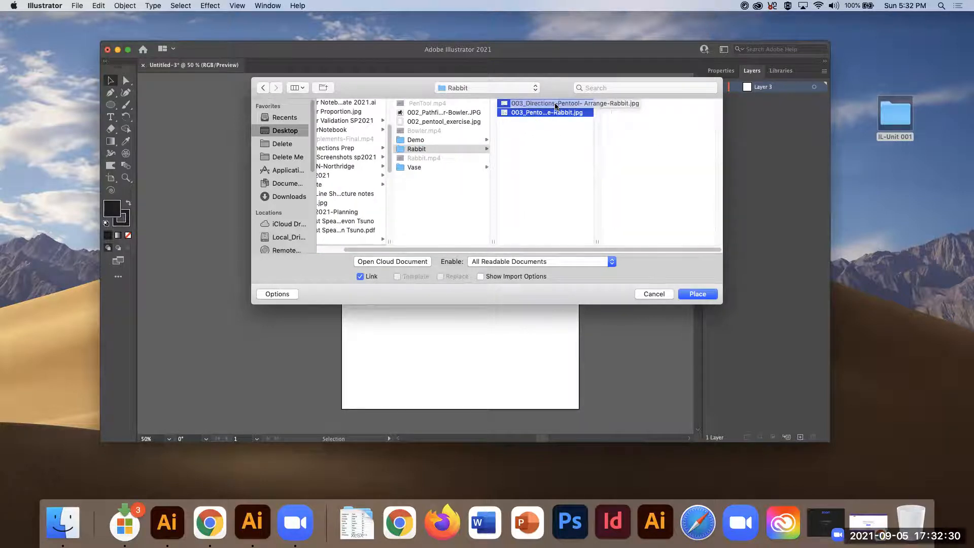
left_click(697, 294)
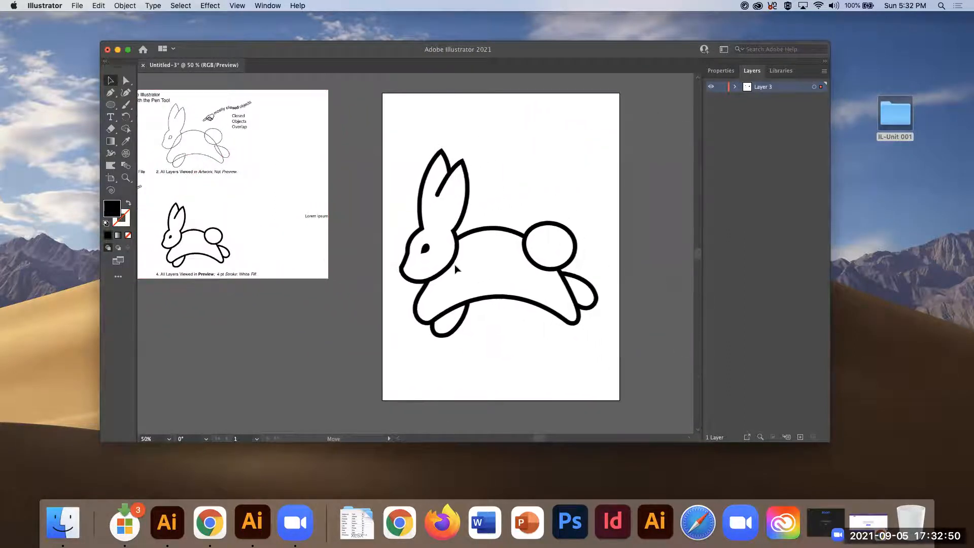
With the Artboard tool, switch the artboard to landscape orientation.
left_click(455, 269)
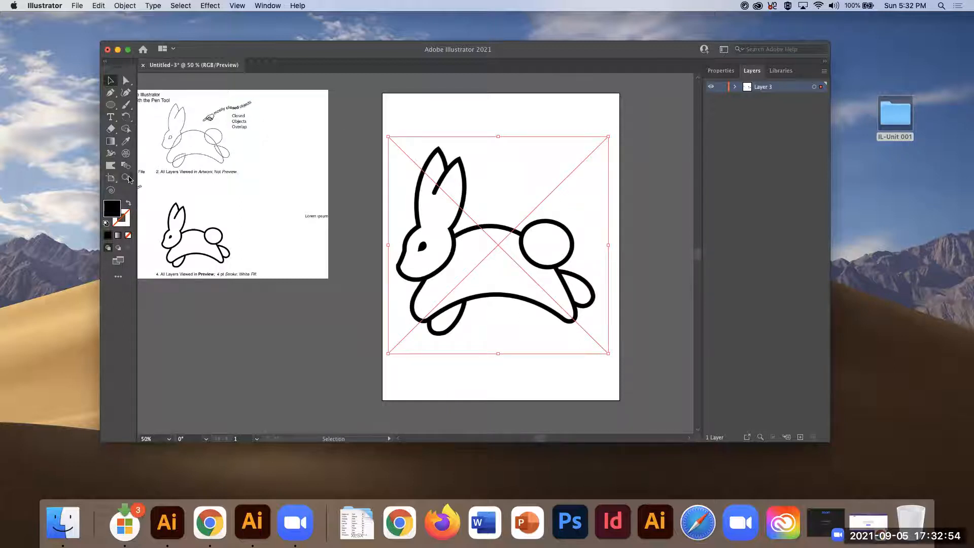
left_click(110, 180)
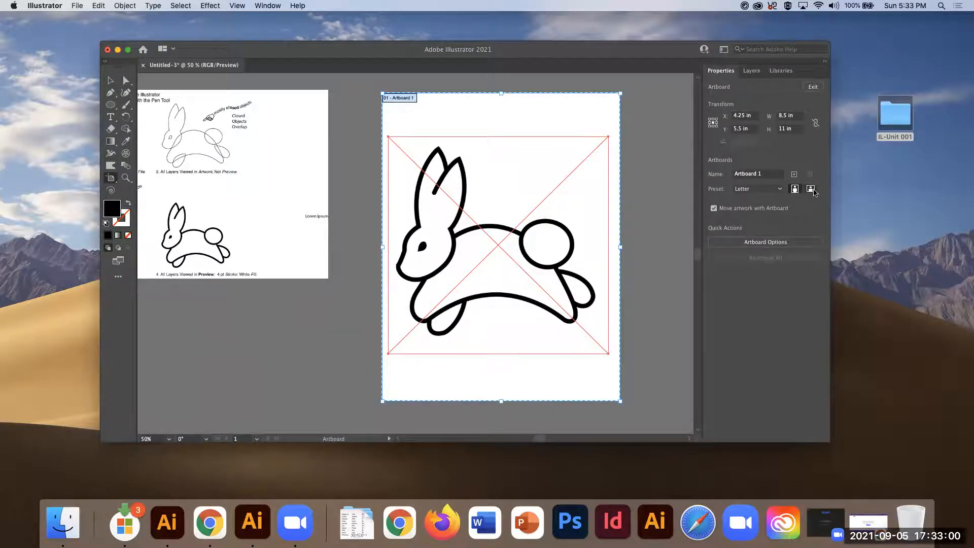
left_click(811, 189)
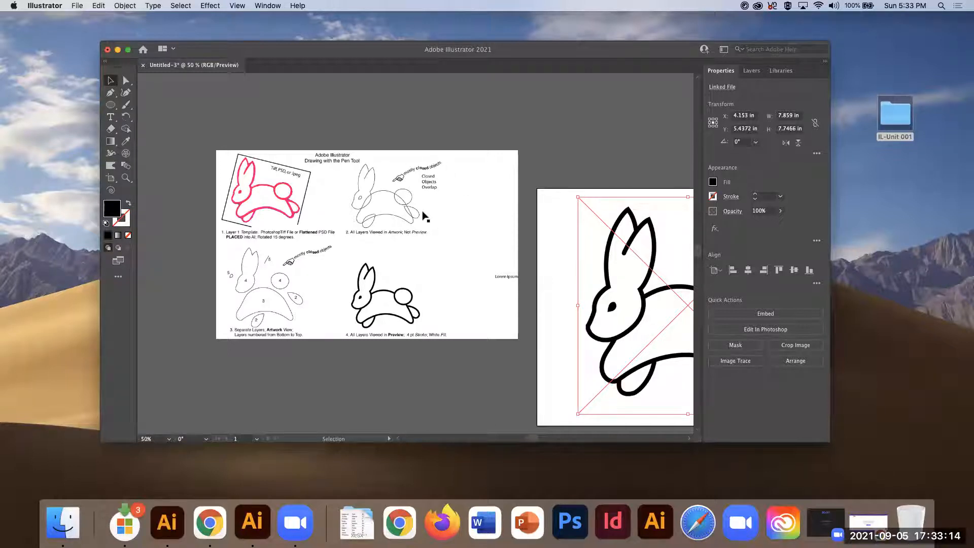
mouse_move(284, 301)
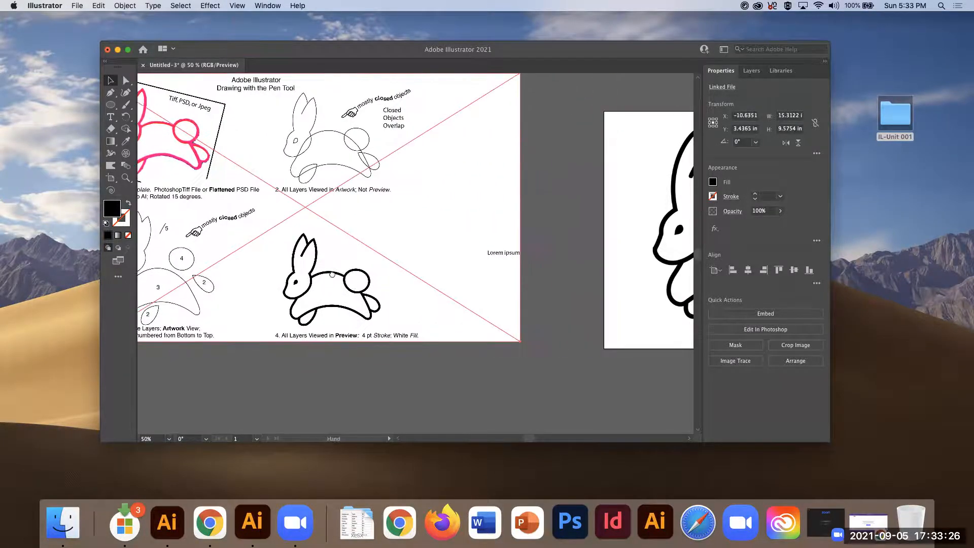
Scale the directions sheet up so all four rabbit steps are legible.
scroll("down", 3)
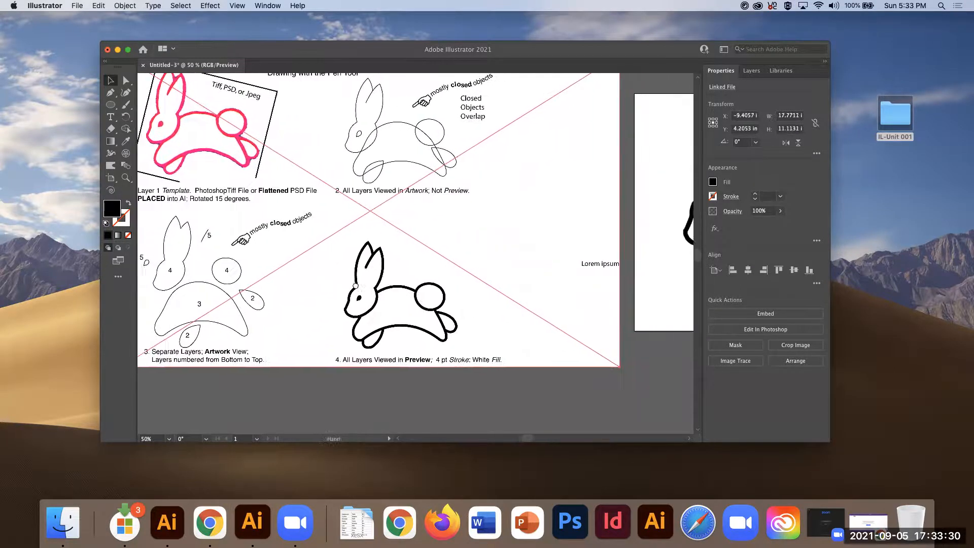
left_click(751, 70)
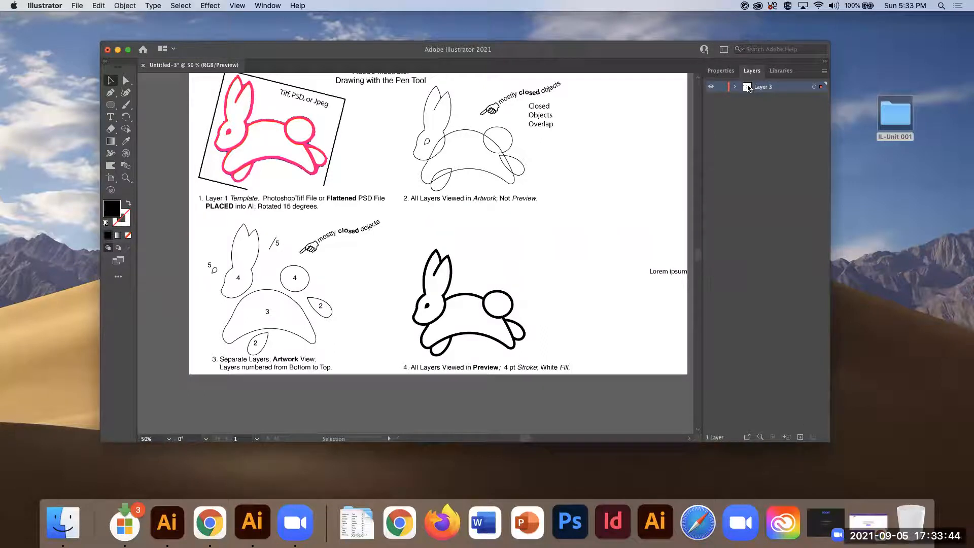
Make Layer 3 a template dimmed to 50% and add a new empty layer above for tracing.
double_click(763, 87)
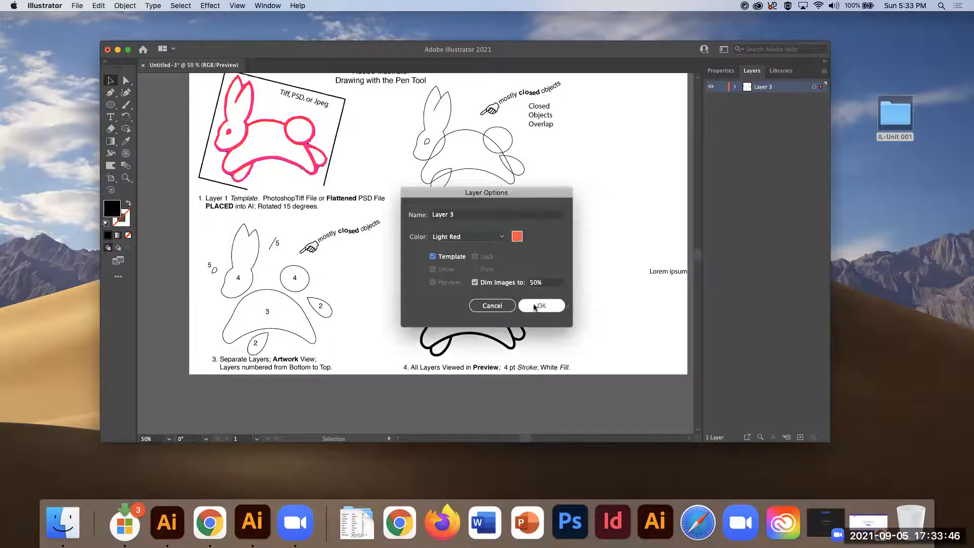
left_click(540, 305)
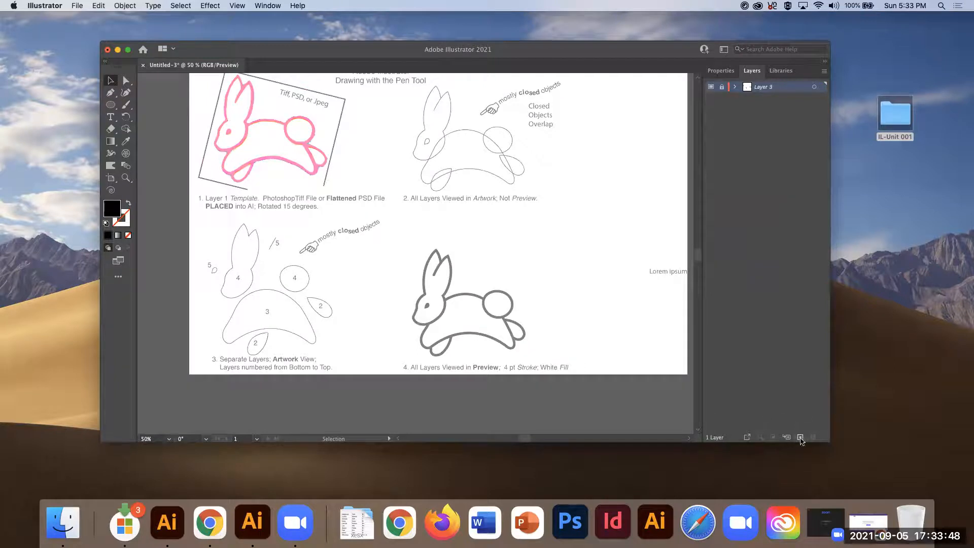
left_click(800, 436)
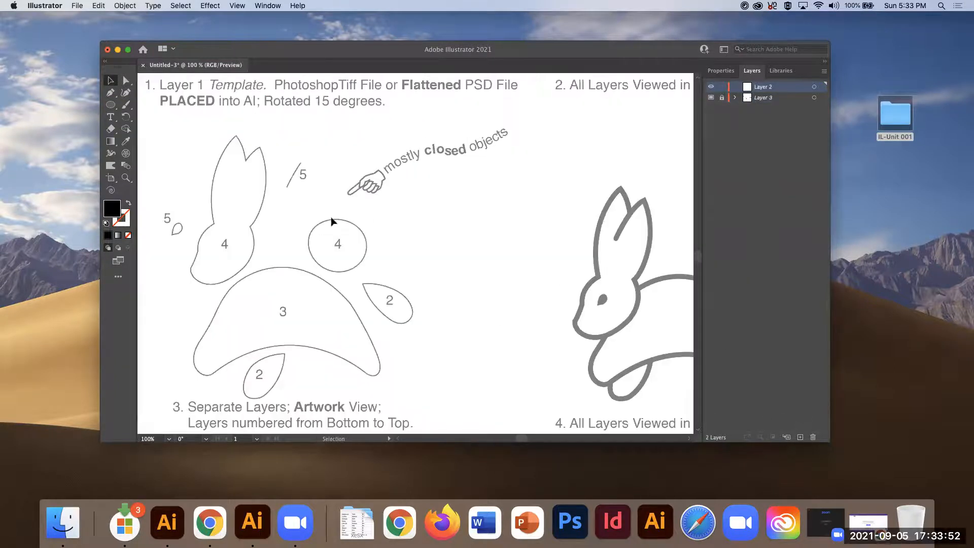
scroll("down", 3)
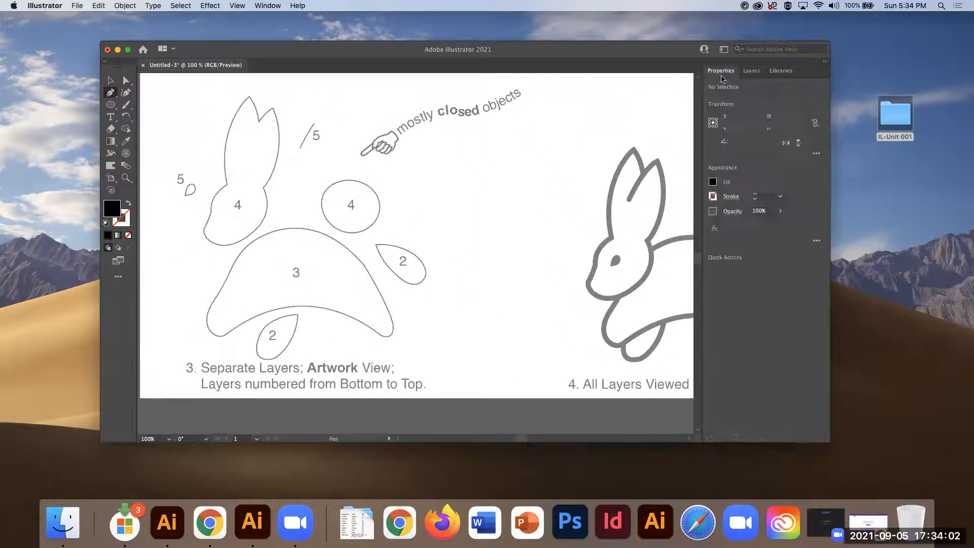
Replace the thick 1 in pen stroke with a thin 0.0625 in weight after a test point.
left_click(731, 196)
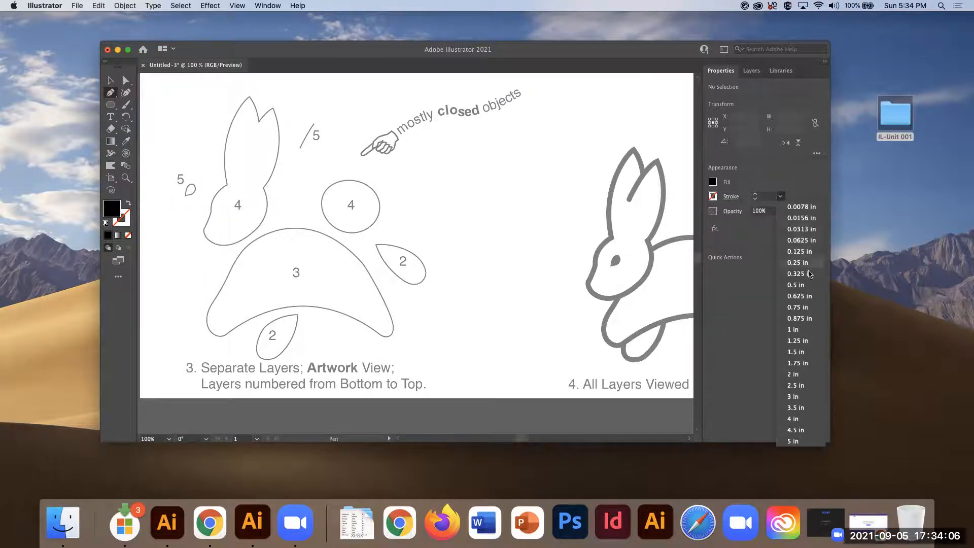
left_click(793, 329)
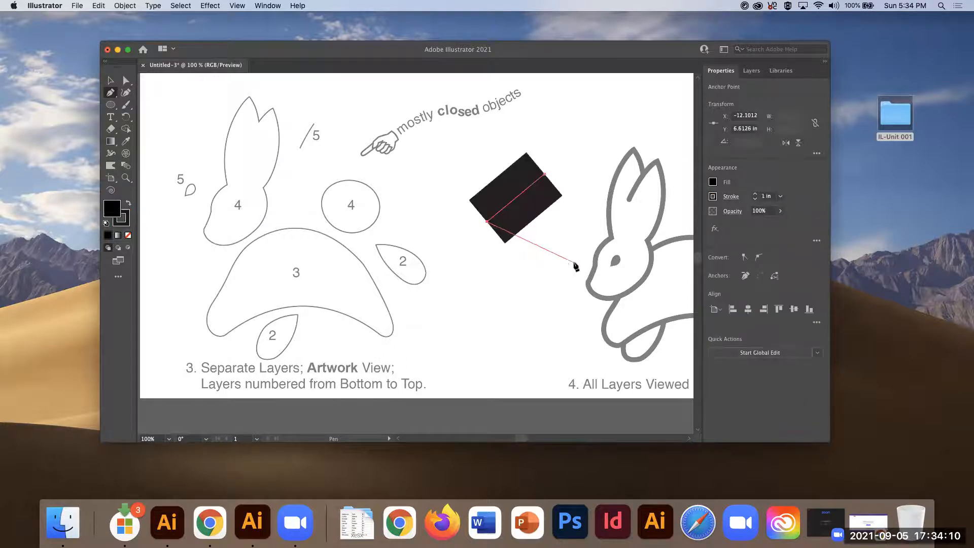
left_click(111, 81)
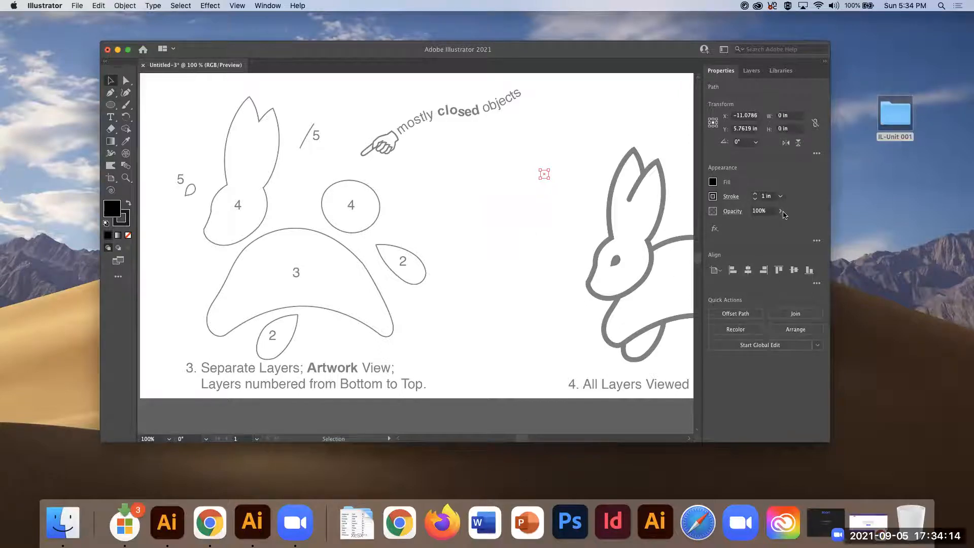
left_click(780, 196)
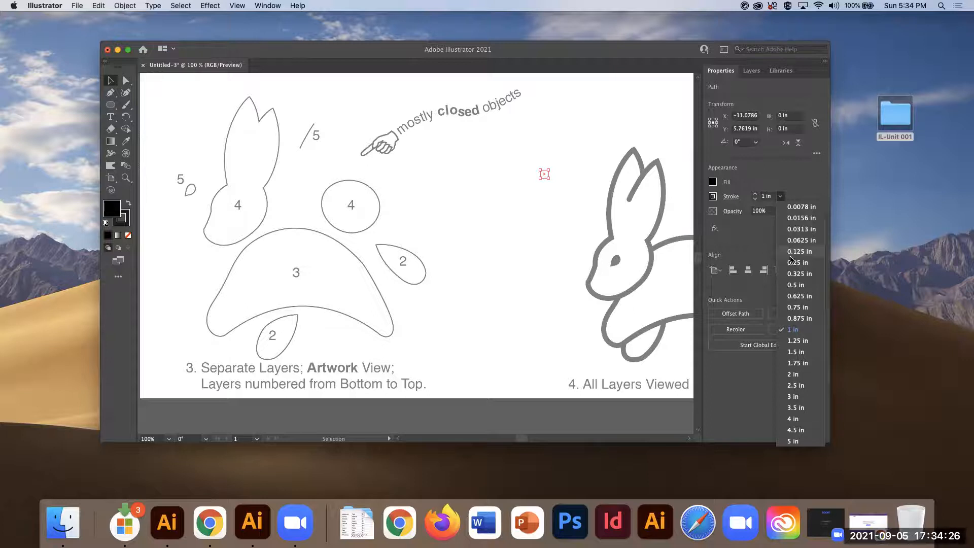
left_click(796, 285)
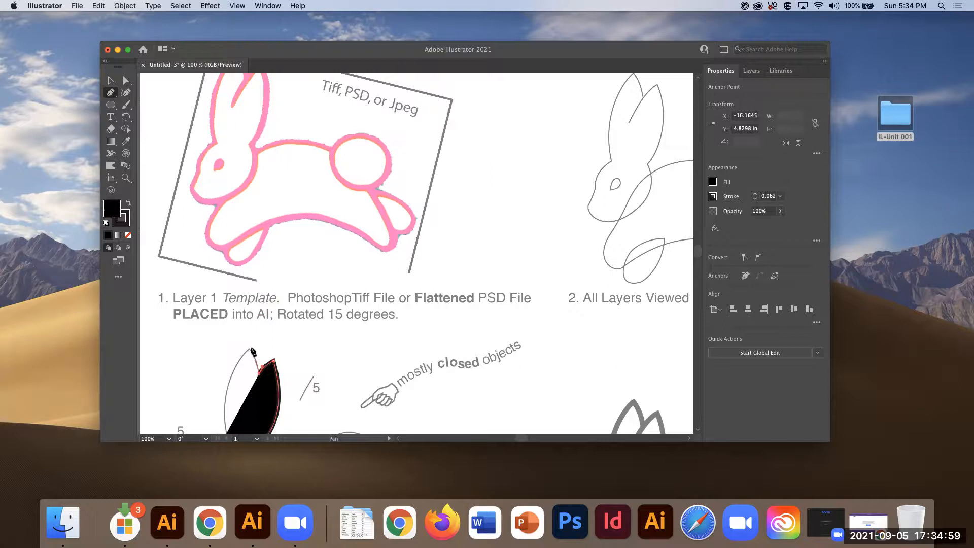
Add a pen anchor at the rabbit ear's tip to continue the traced outline.
left_click(252, 351)
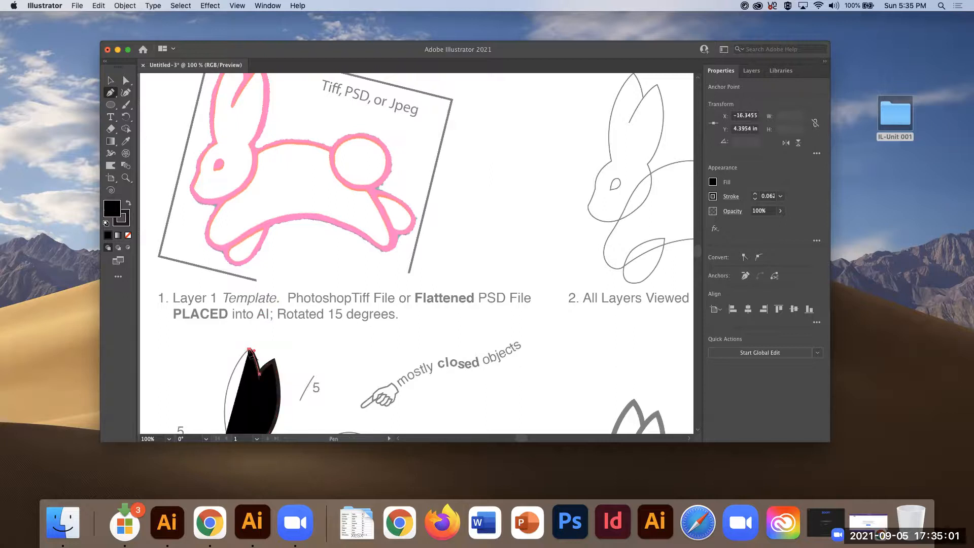